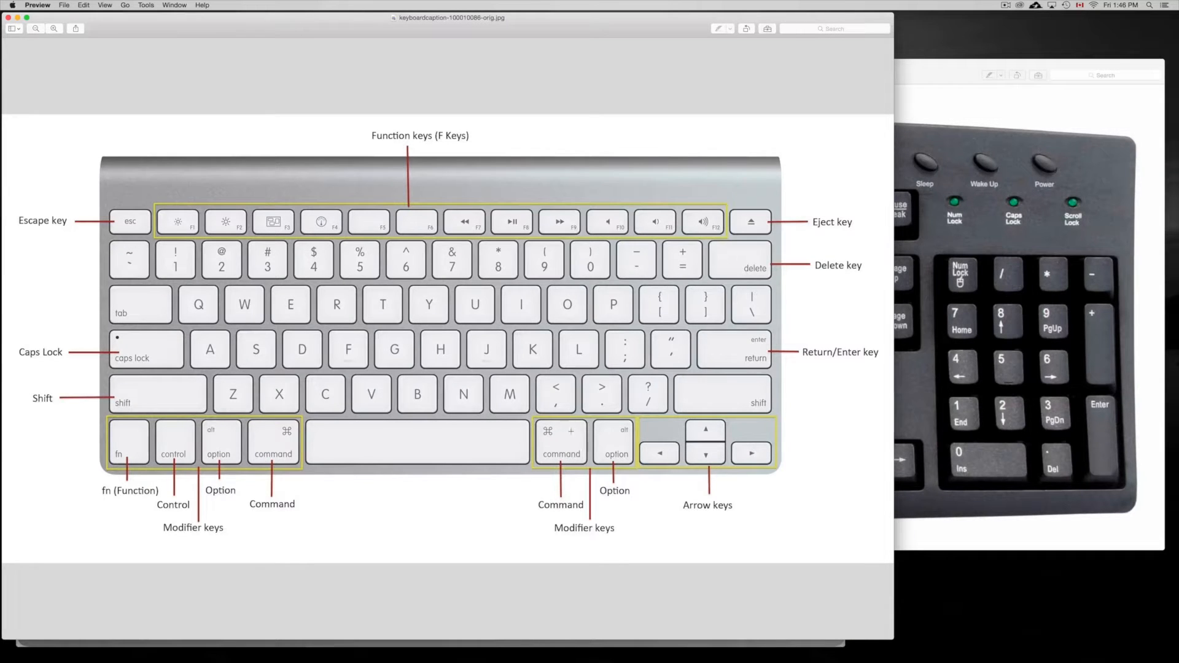
mouse_move(570, 435)
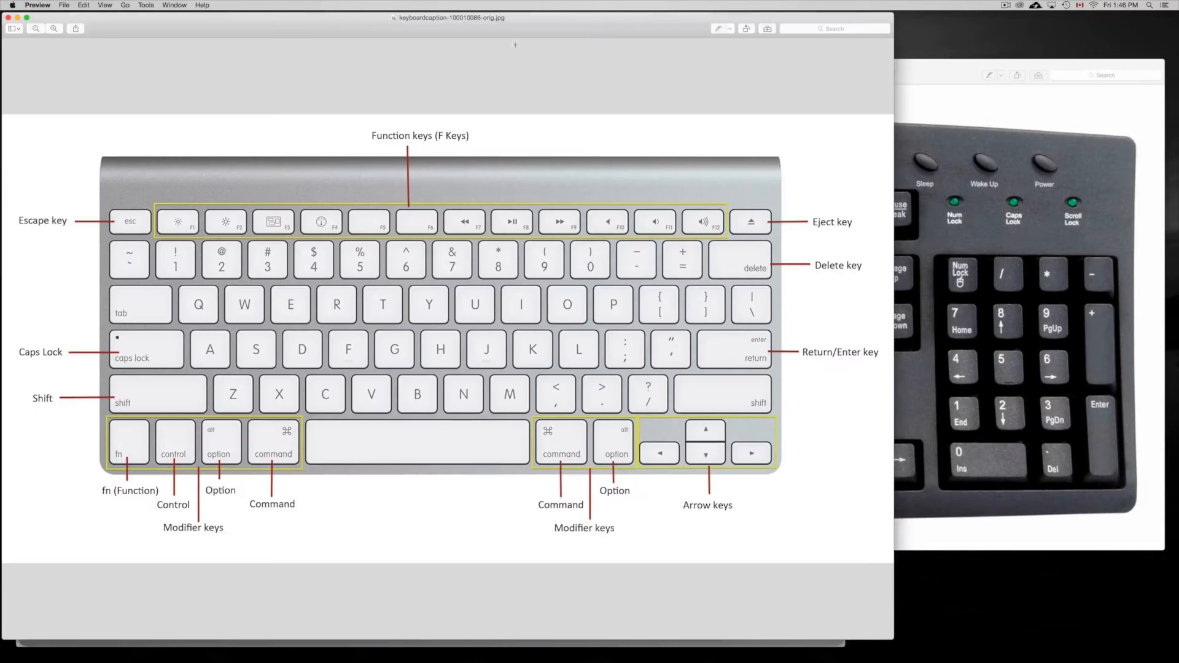
Bring the white wired keyboard photo window to the front of the Preview stack.
drag(448, 17, 497, 16)
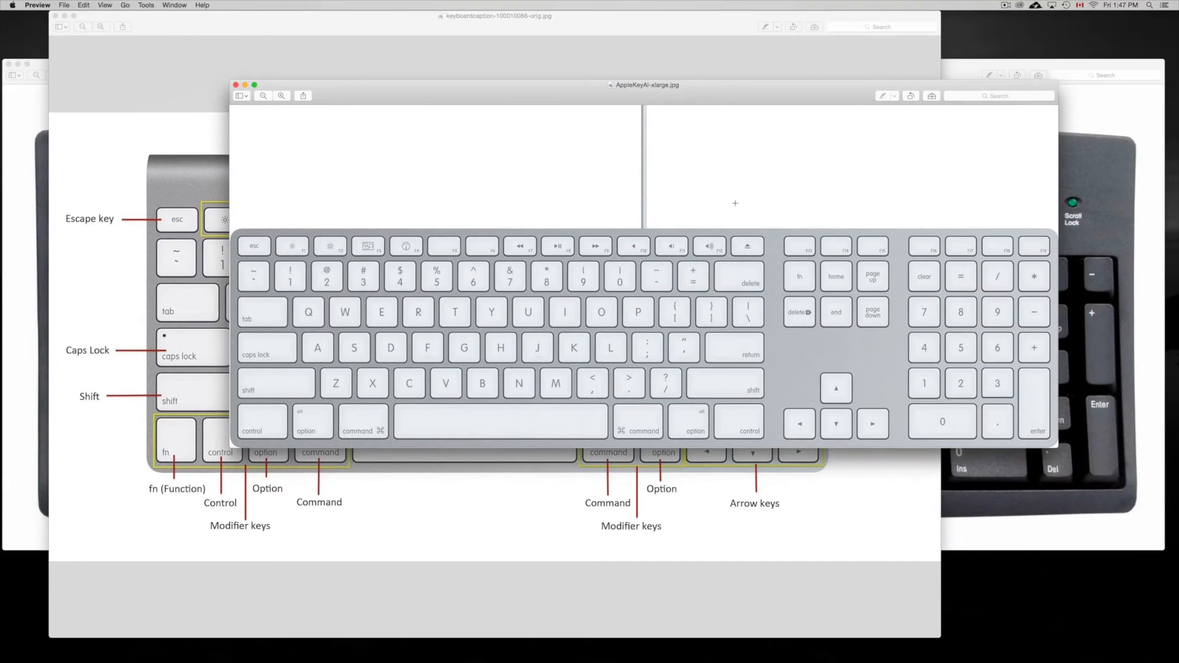
mouse_move(231, 444)
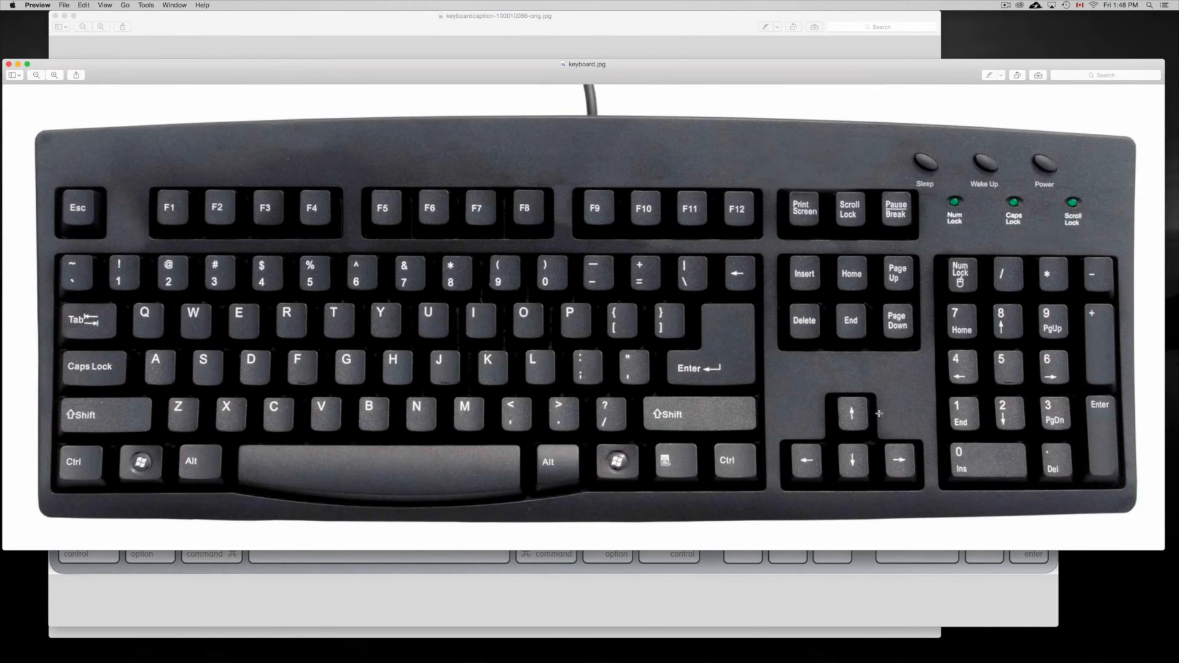
mouse_move(623, 461)
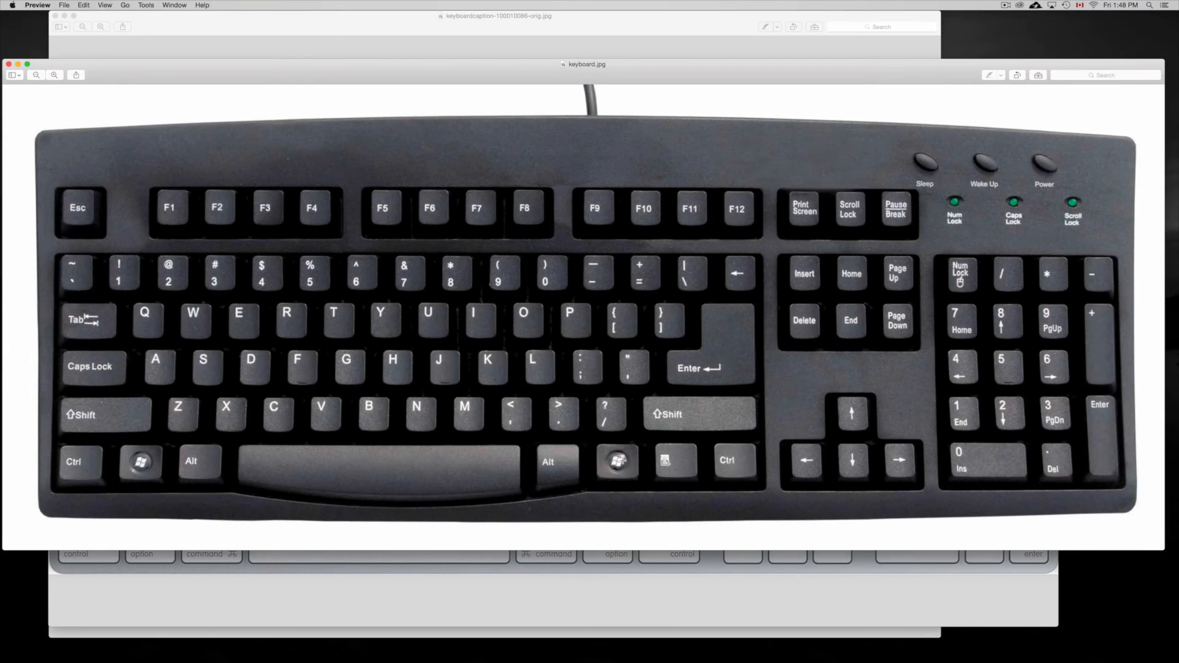